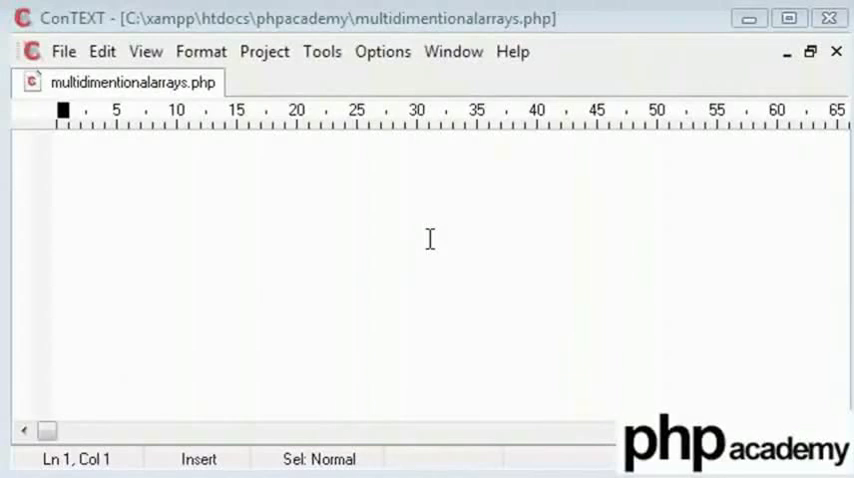
{"action": "mouse_move", "coordinate": [46, 152]}
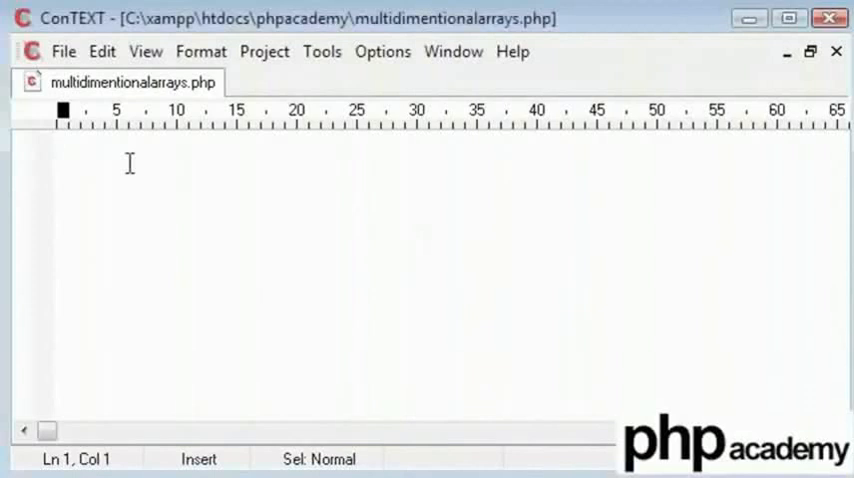
Step: Type the <?php opening tag in multidimentionalarrays.php and save the file
{"action": "type", "text": "<?php"}
{"action": "type", "text": "?>"}
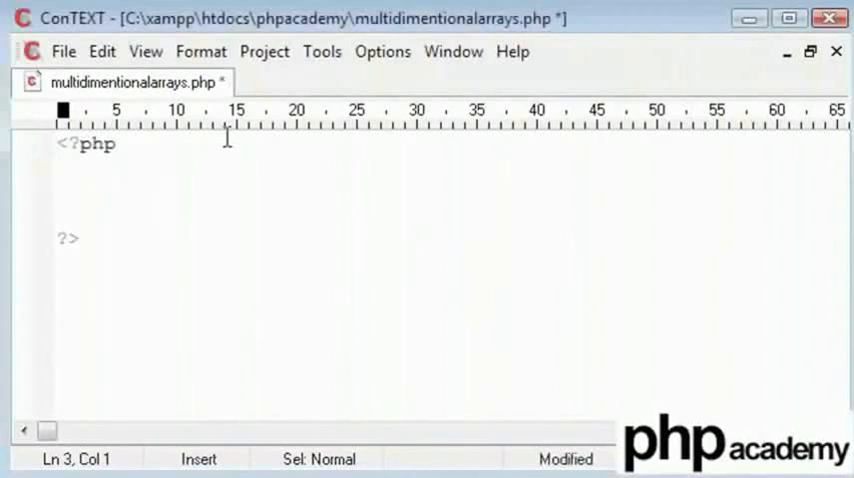
{"action": "key", "text": "ctrl+s"}
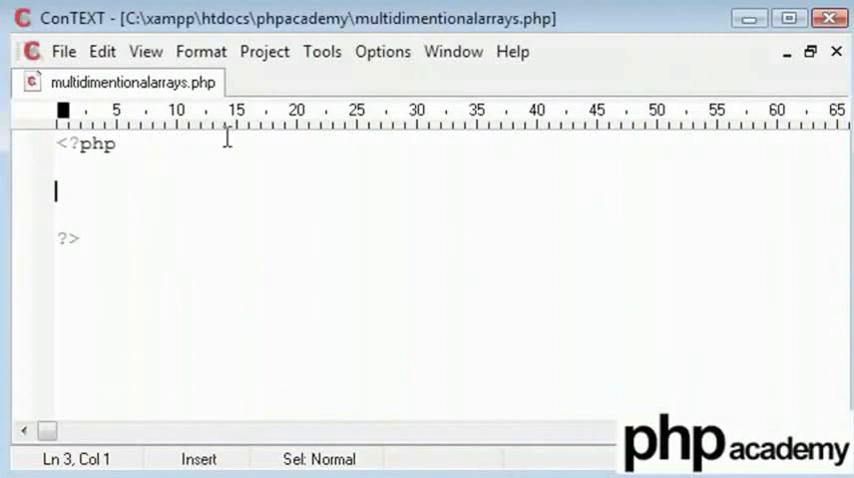
Step: Declare $alpha = array( with an "ABC"=> key mapping to a new inner array
{"action": "type", "text": "$alpha ="}
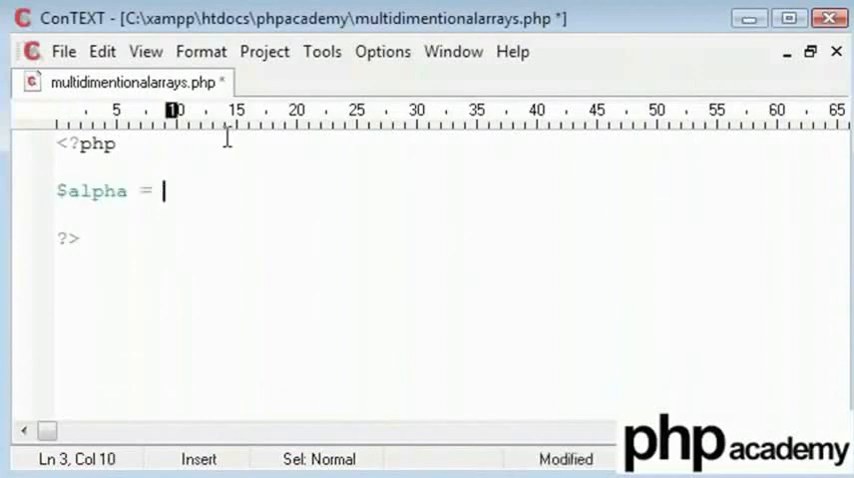
{"action": "type", "text": "array("}
{"action": "type", "text": ");"}
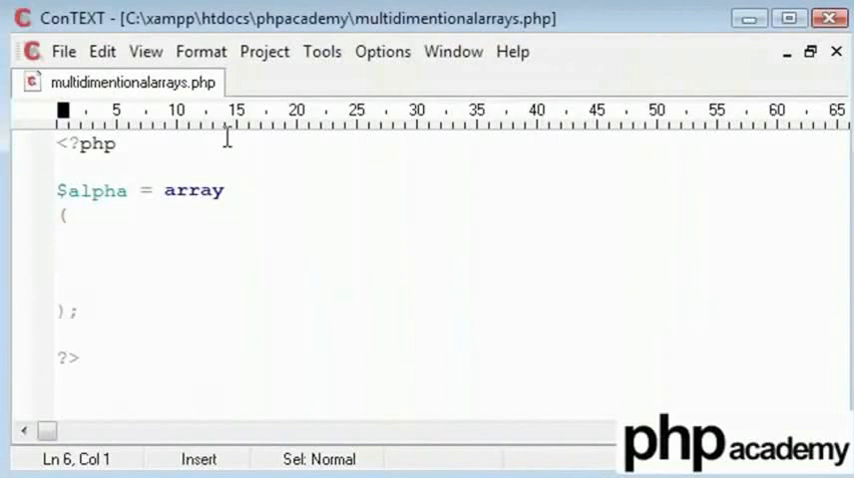
{"action": "type", "text": "\"\""}
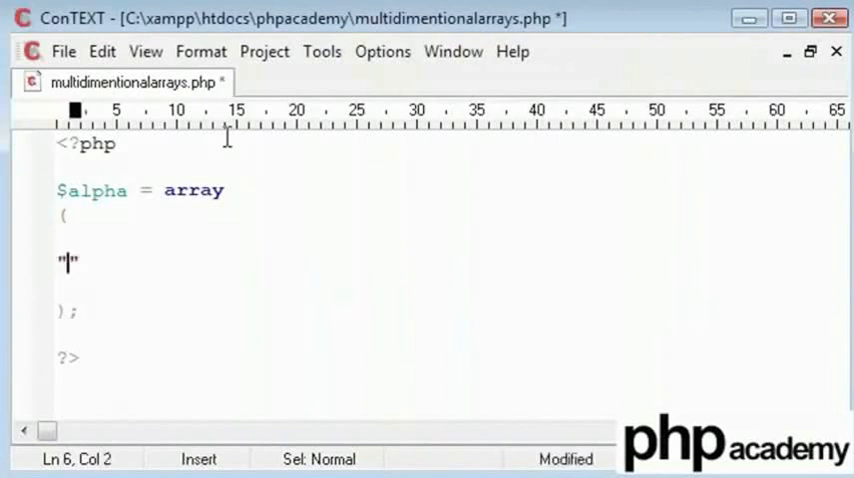
{"action": "type", "text": "ABC"}
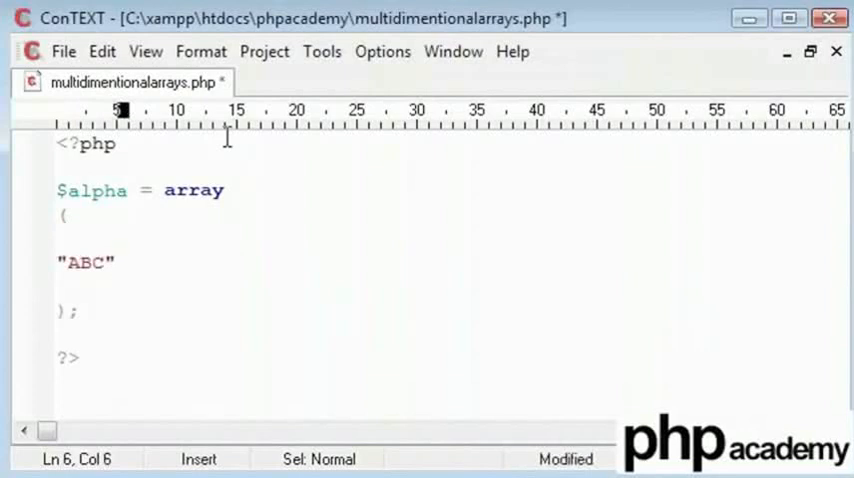
{"action": "type", "text": "=>"}
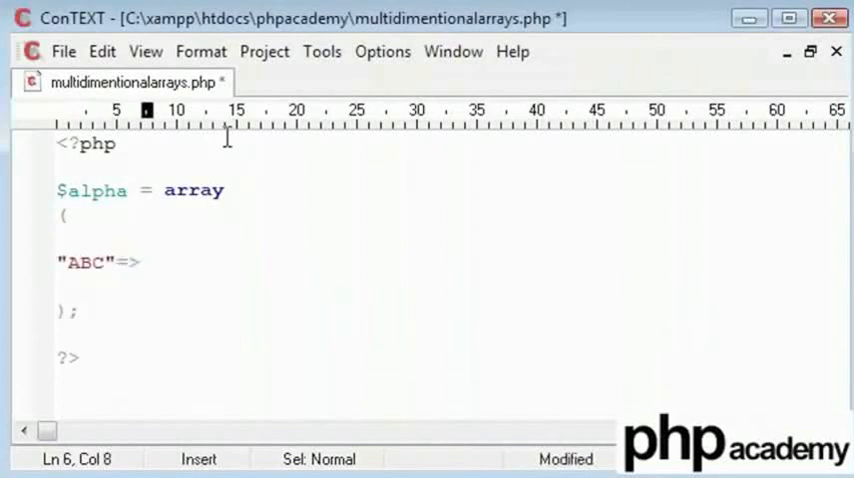
{"action": "type", "text": "array()"}
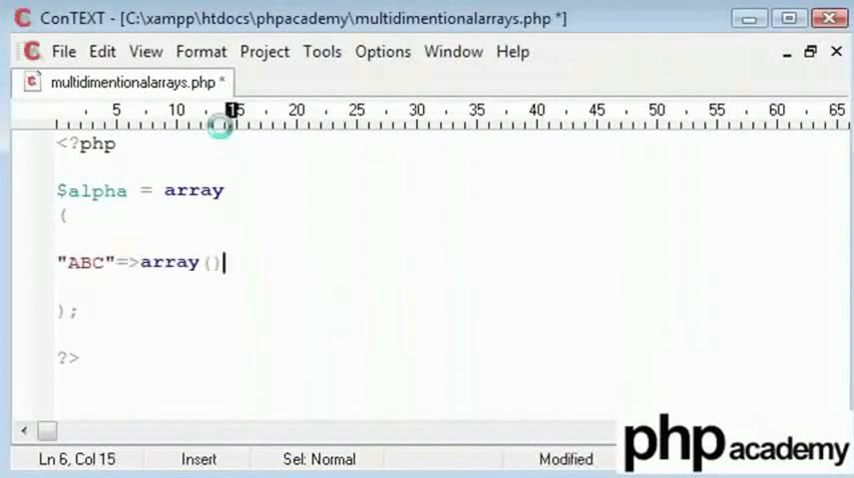
Step: Fill the "ABC" inner array with the letters "A", "B", "C", "D"
{"action": "type", "text": "1"}
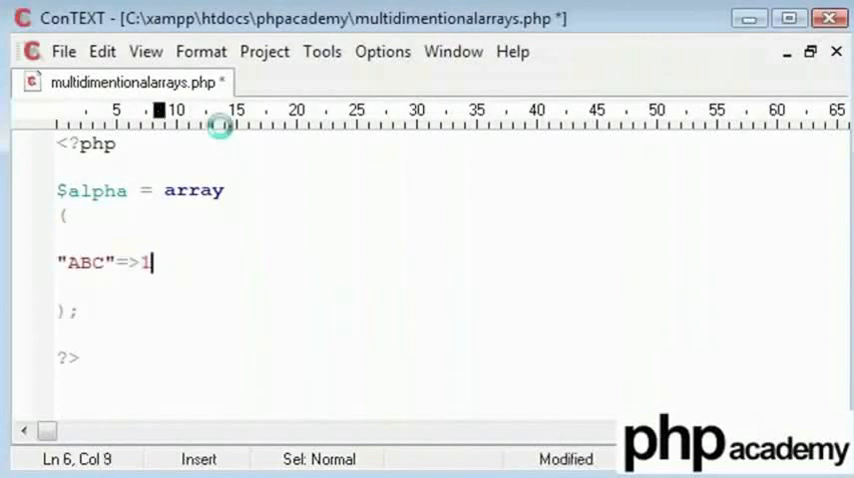
{"action": "key", "text": "BackSpace"}
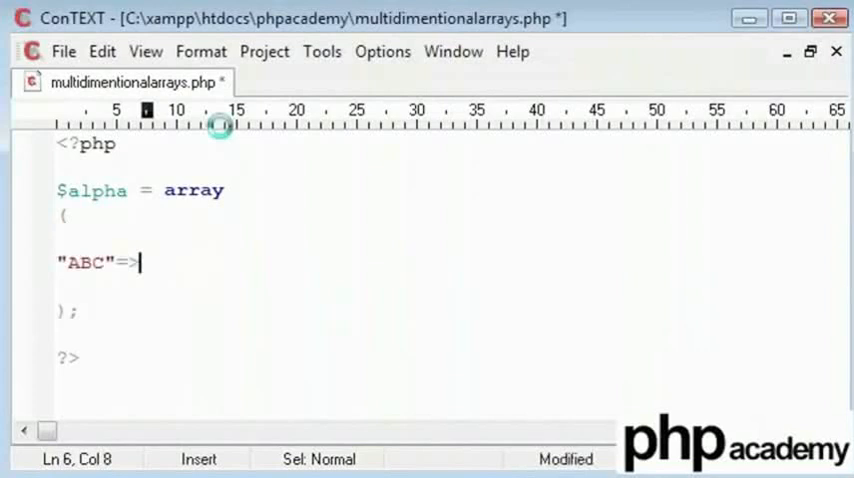
{"action": "type", "text": "array()"}
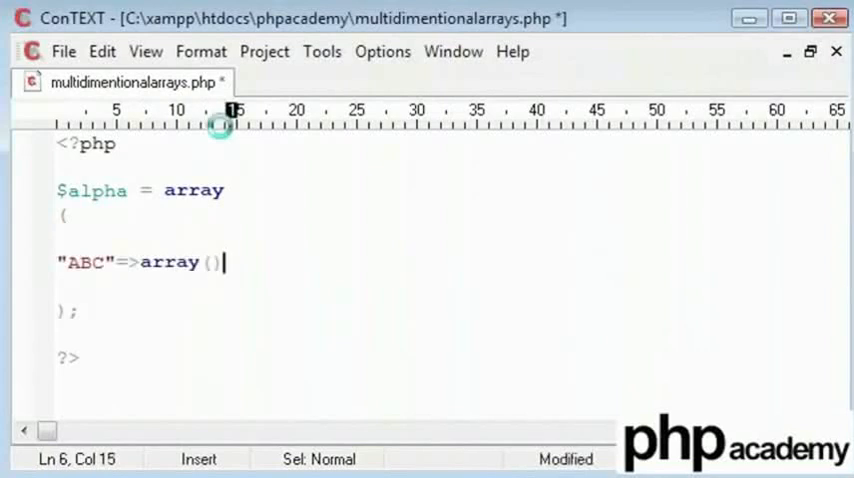
{"action": "key", "text": "BackSpace"}
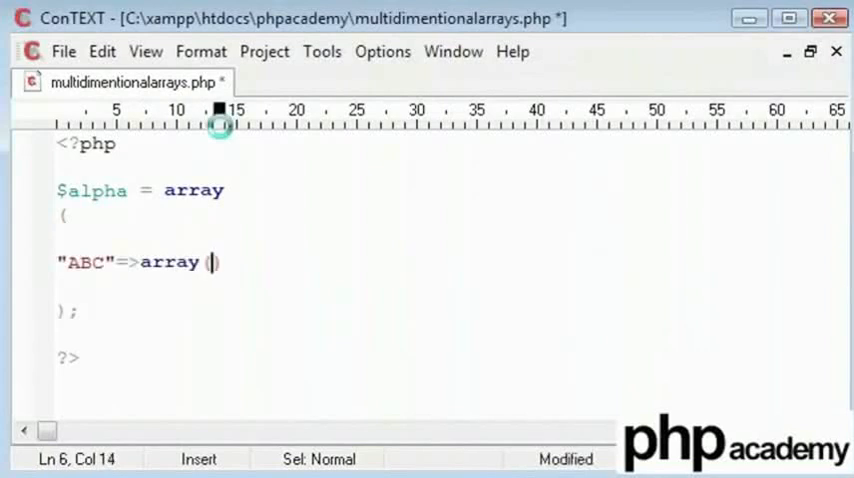
{"action": "type", "text": "\"\""}
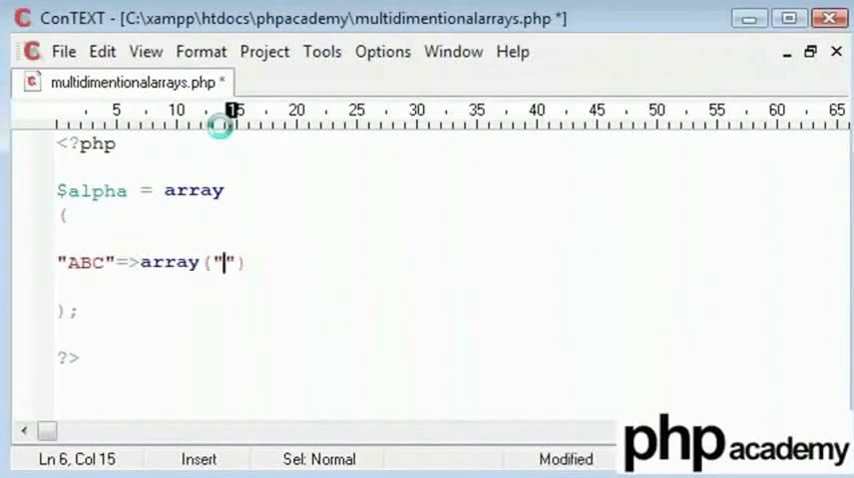
{"action": "type", "text": "a\","}
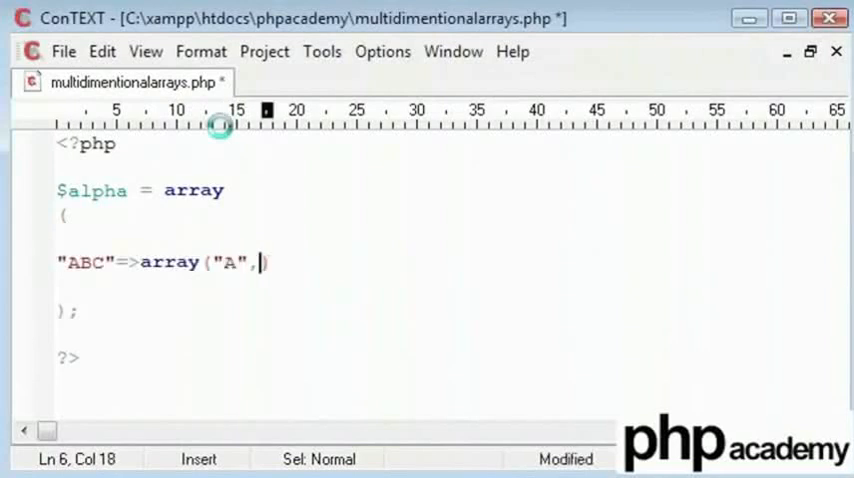
{"action": "type", "text": "\"\","}
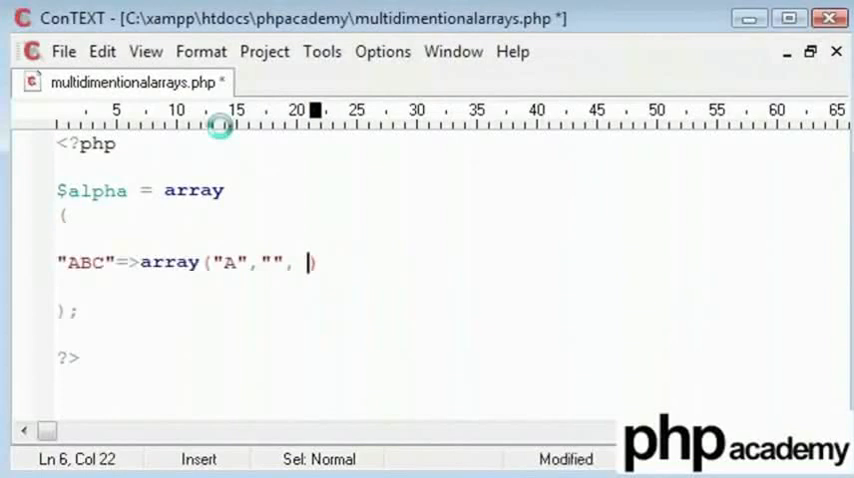
{"action": "type", "text": "\"\",\"\""}
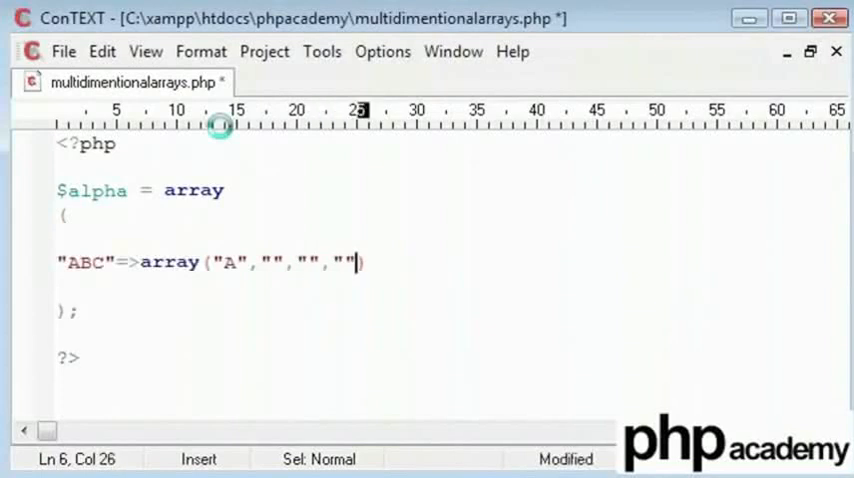
{"action": "key", "text": "Left"}
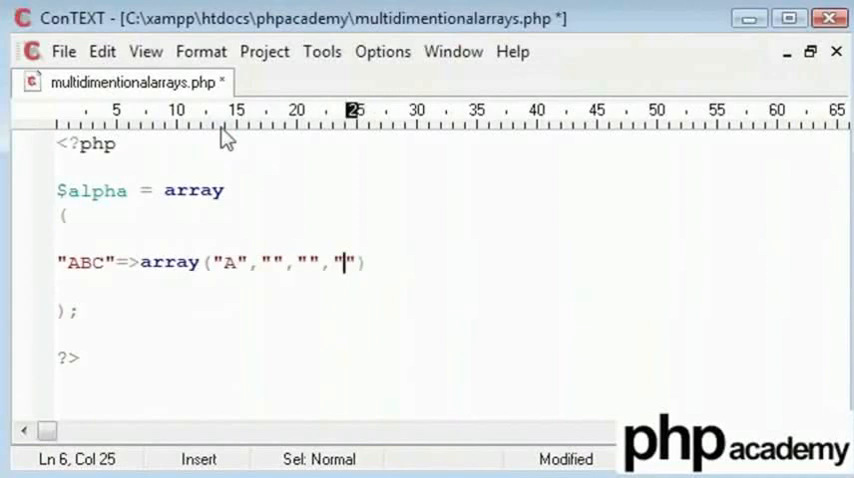
{"action": "type", "text": "B"}
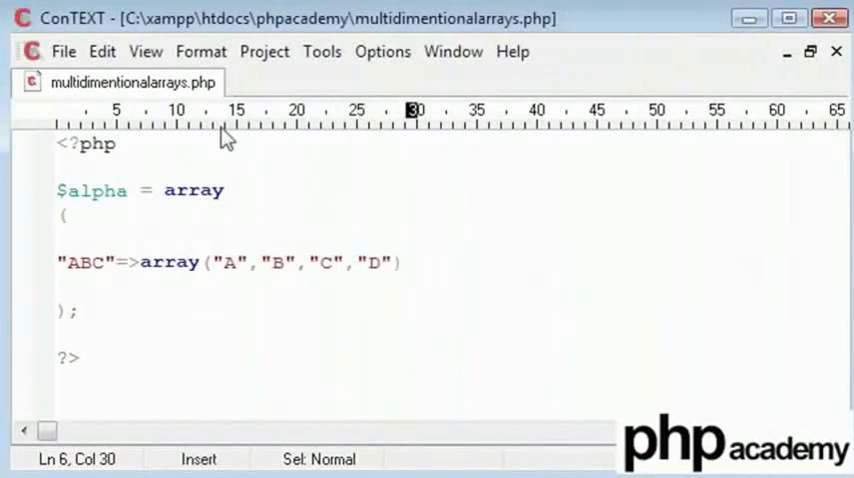
Step: Add a "123"=>array(1,2,3,4) entry to $alpha and remove the ?> line
{"action": "type", "text": ","}
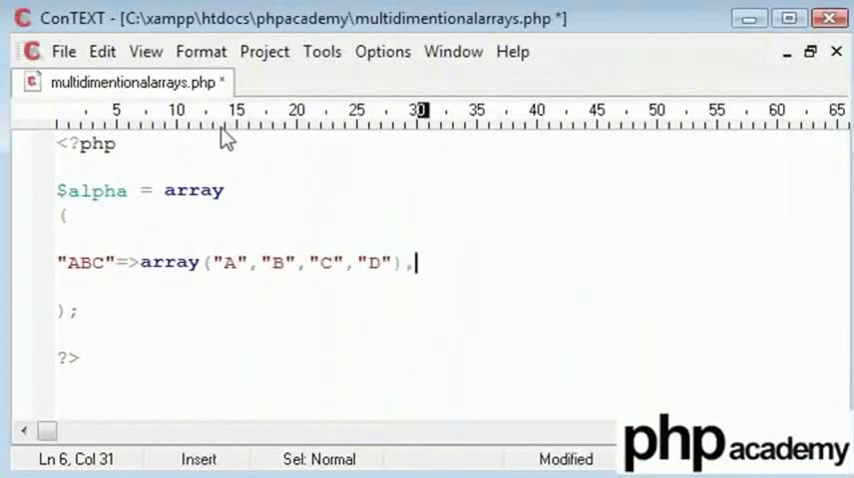
{"action": "type", "text": "\"\""}
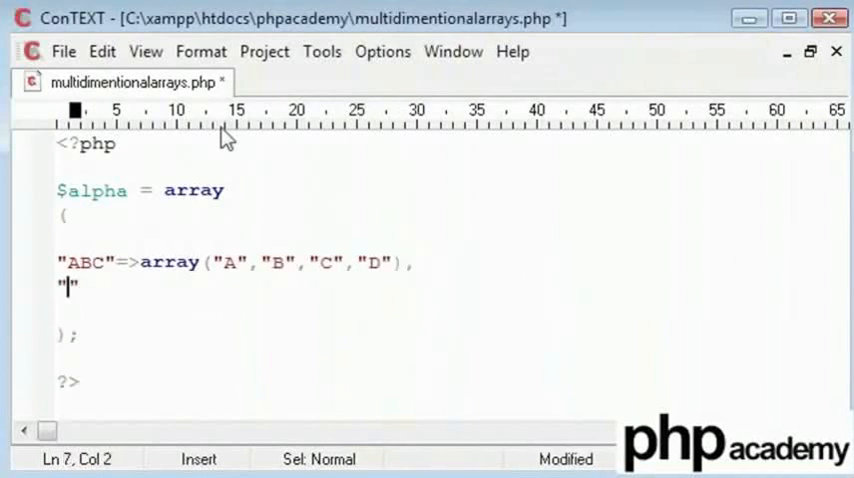
{"action": "type", "text": "123\"=/"}
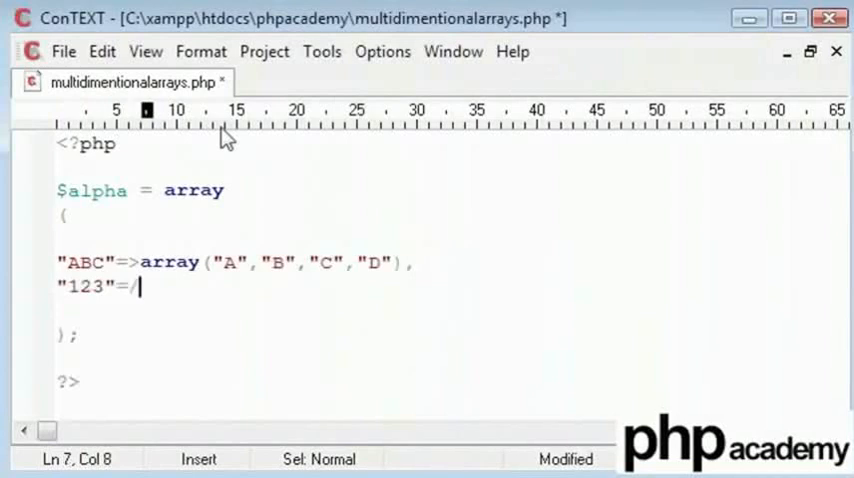
{"action": "type", "text": ">array"}
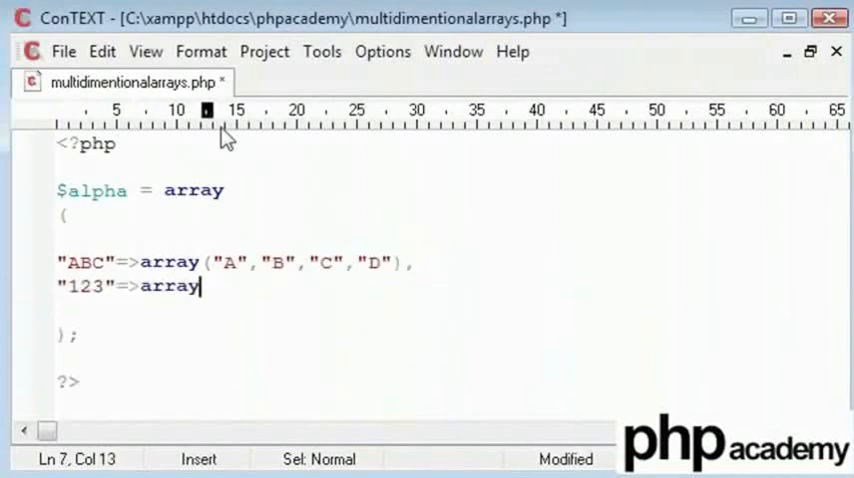
{"action": "type", "text": "(1,2,3,4)"}
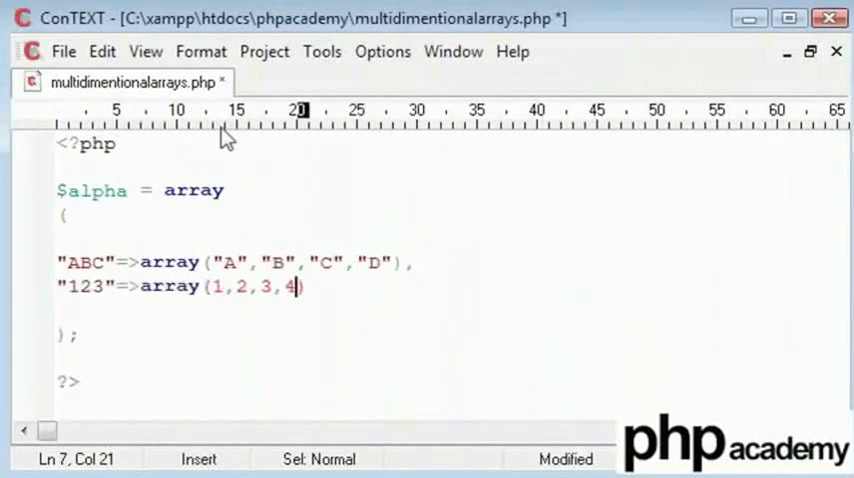
{"action": "key", "text": "Right"}
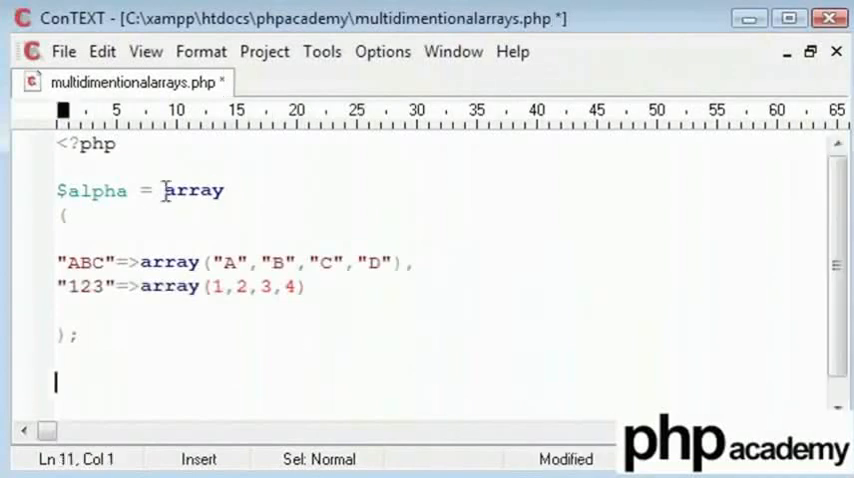
{"action": "double_click", "coordinate": [91, 190]}
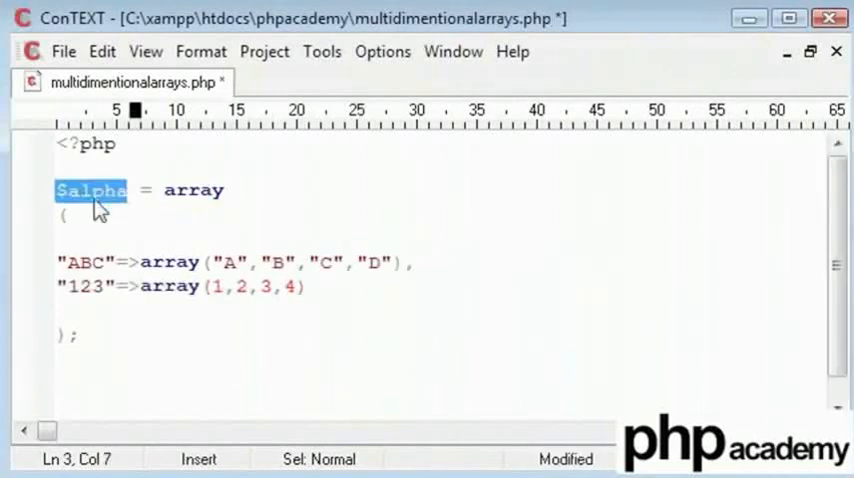
{"action": "double_click", "coordinate": [85, 262]}
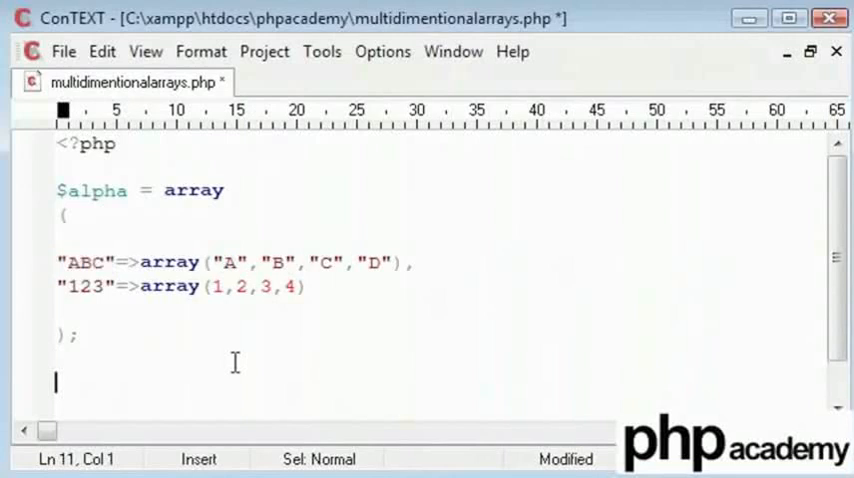
Step: Add echo $alpha['ABC'][0]; and open multidimentionalarrays.php in Firefox
{"action": "type", "text": "echo $"}
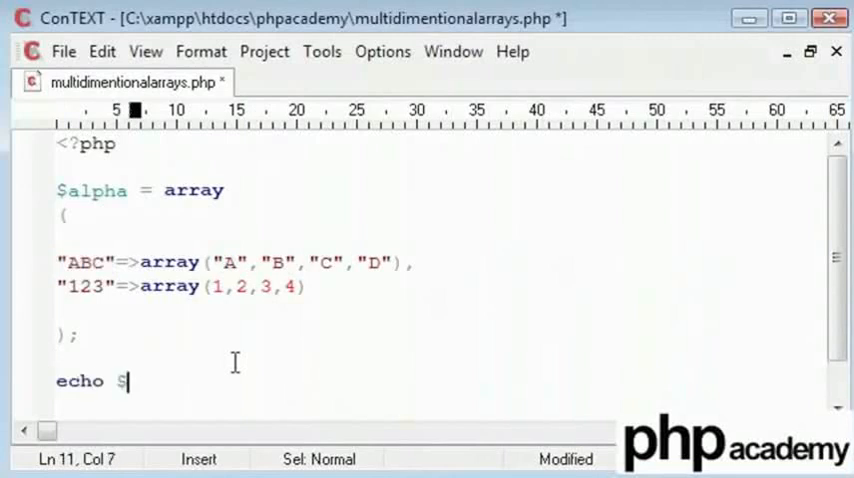
{"action": "type", "text": "alpha"}
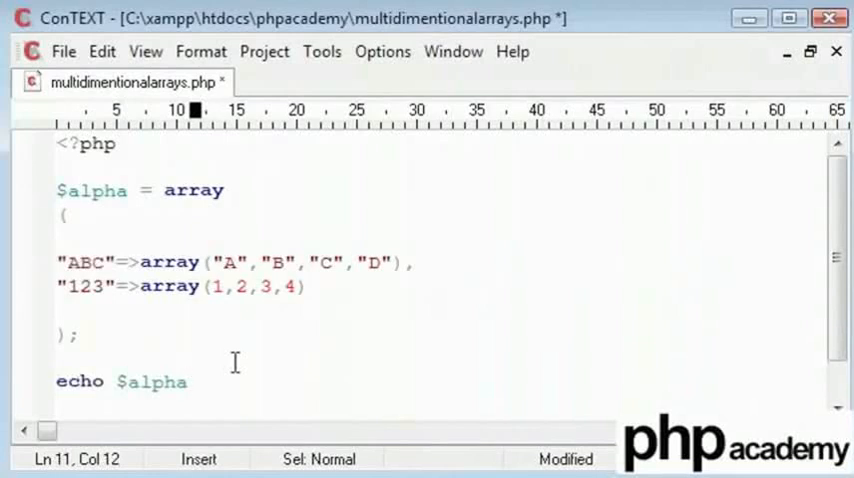
{"action": "type", "text": "[]"}
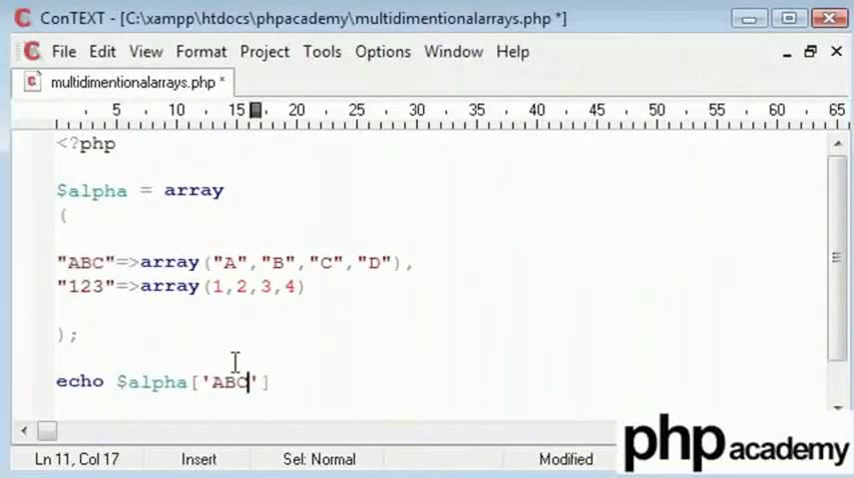
{"action": "type", "text": "[]"}
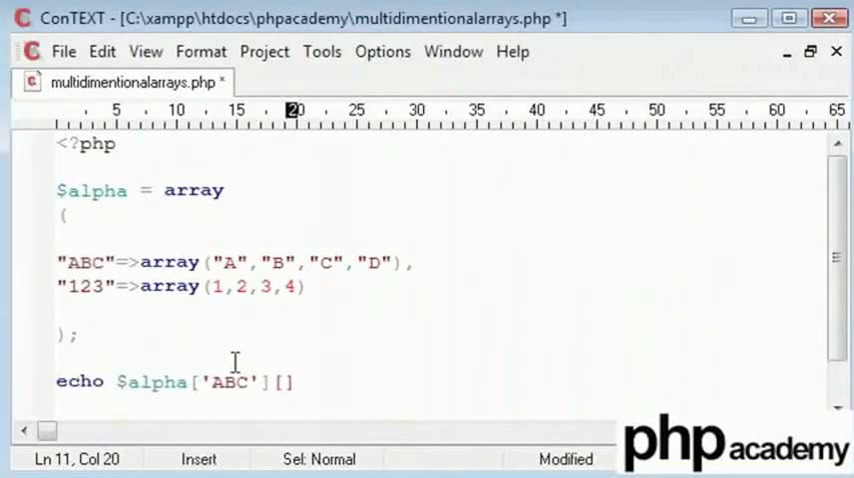
{"action": "type", "text": "0"}
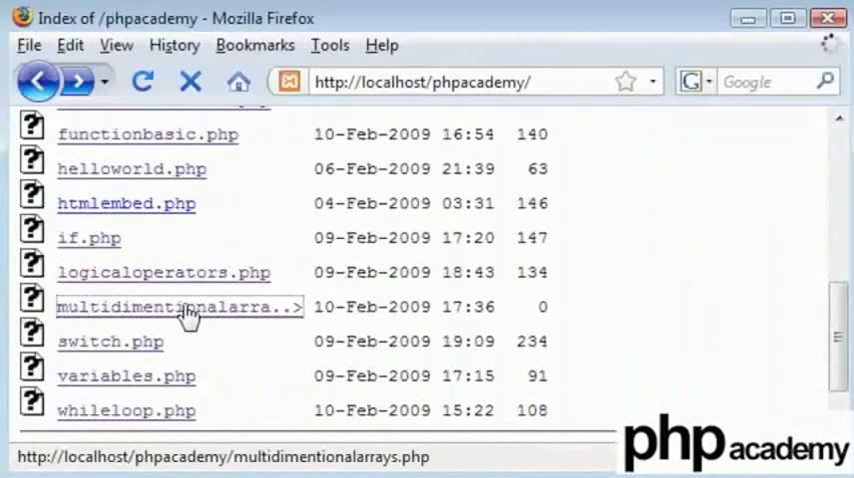
{"action": "left_click", "coordinate": [180, 306]}
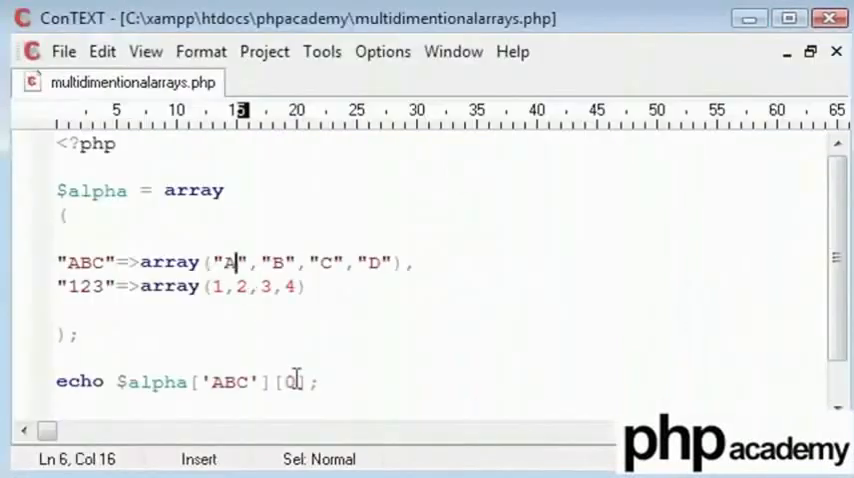
Step: Change the echo key from ABC to 123, then delete the echo line
{"action": "double_click", "coordinate": [228, 382]}
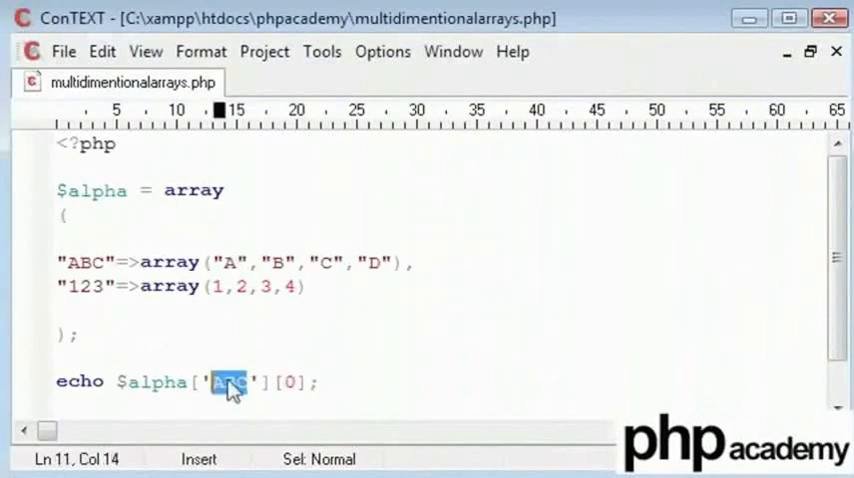
{"action": "type", "text": "123"}
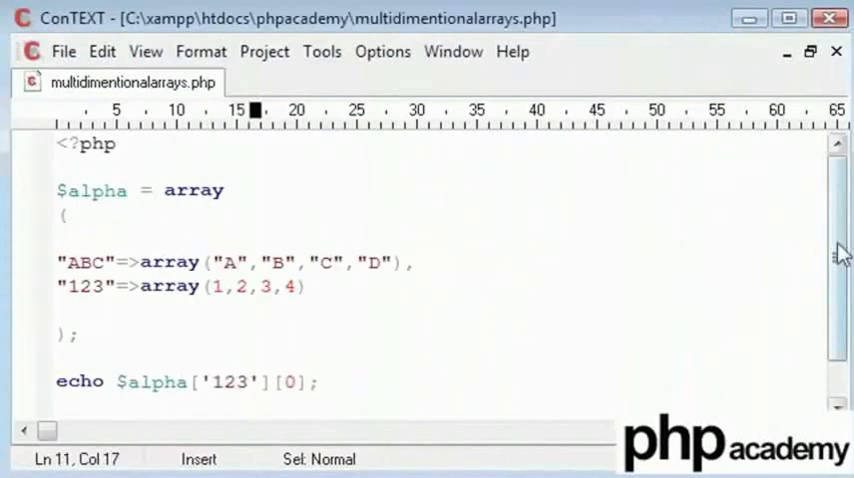
{"action": "left_click", "coordinate": [305, 287]}
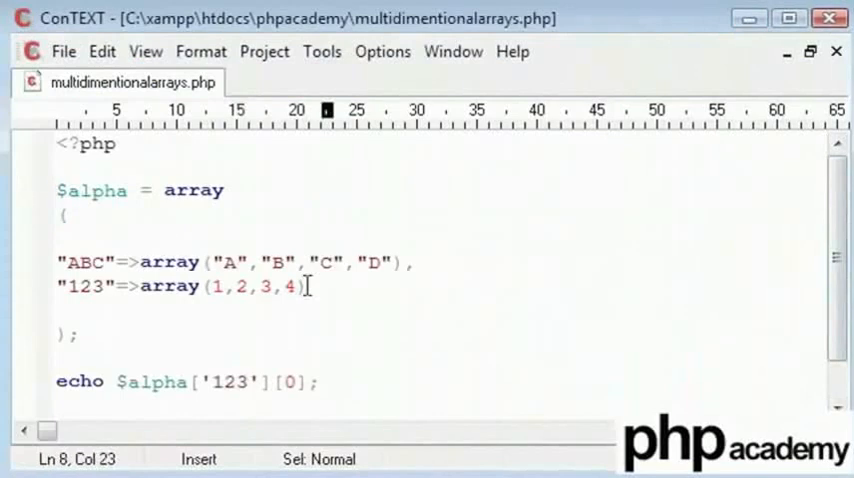
{"action": "mouse_move", "coordinate": [304, 305]}
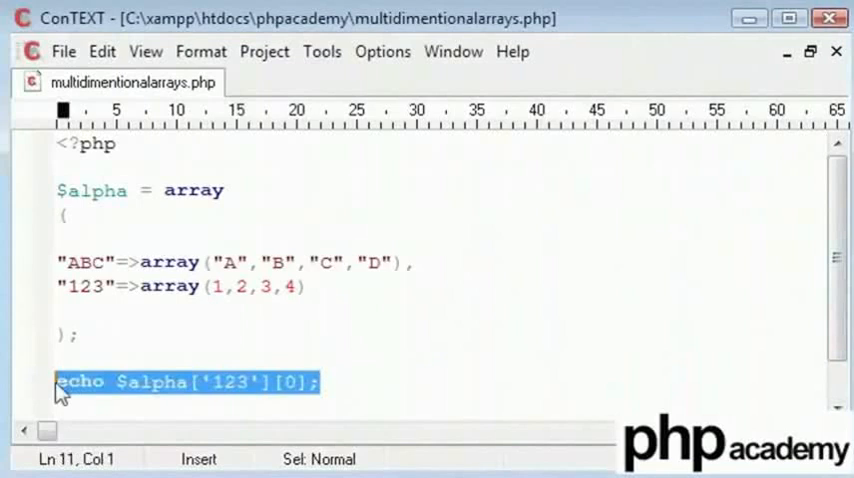
{"action": "key", "text": "Delete"}
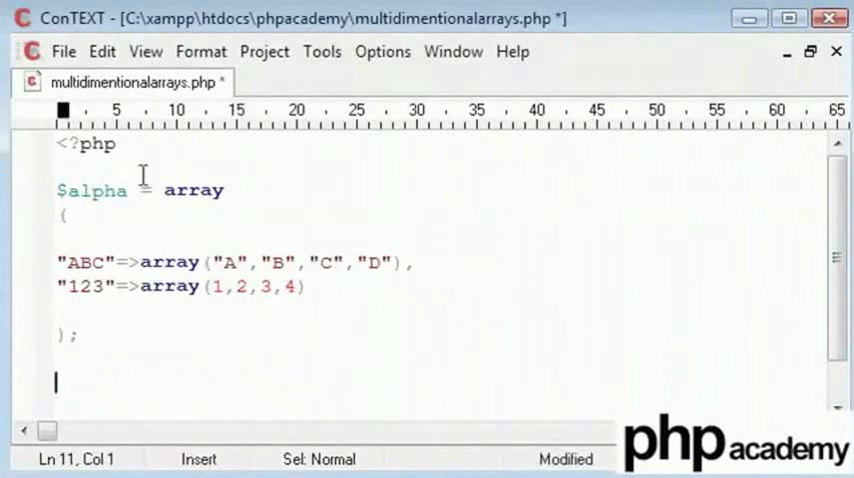
Step: Add $pos = 0; on a new line right after <?php
{"action": "left_click", "coordinate": [300, 200]}
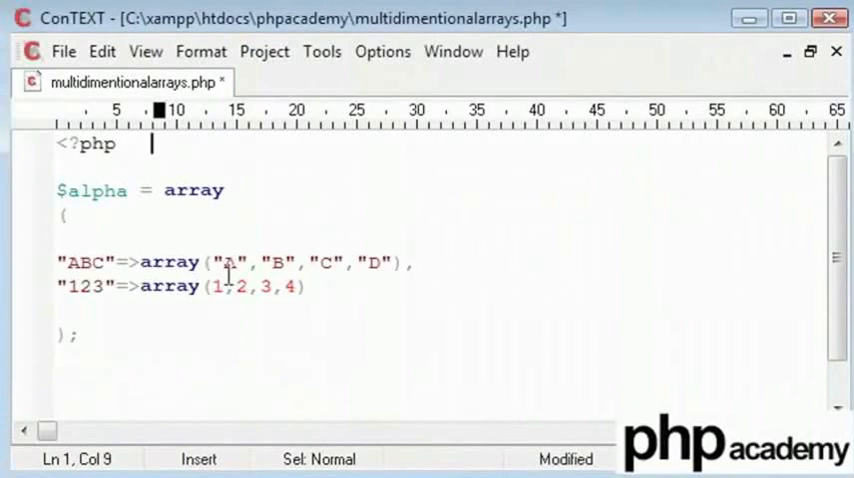
{"action": "mouse_move", "coordinate": [232, 308]}
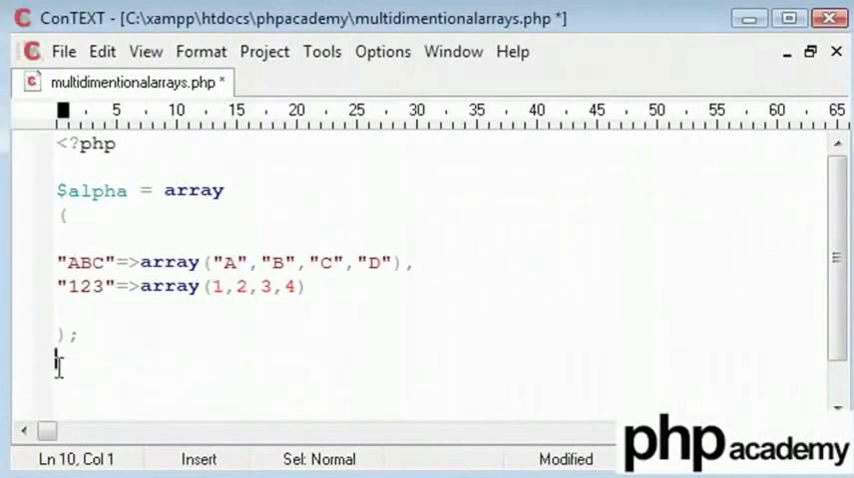
{"action": "type", "text": "$"}
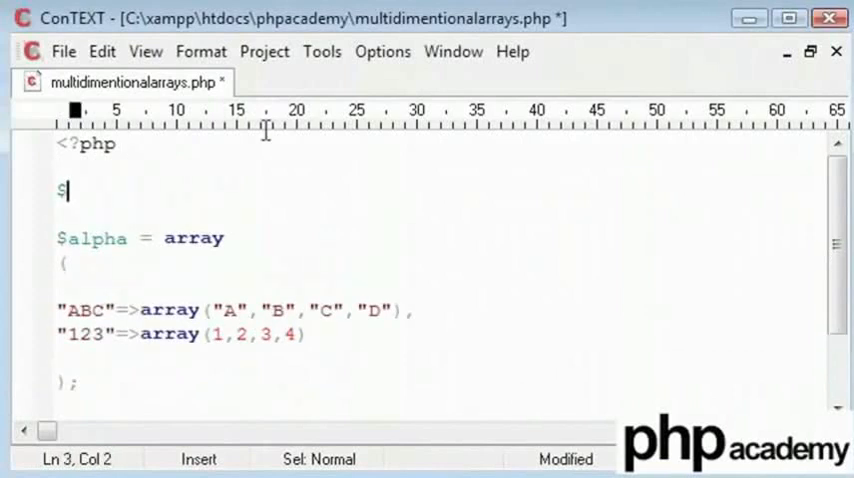
{"action": "type", "text": "pos ="}
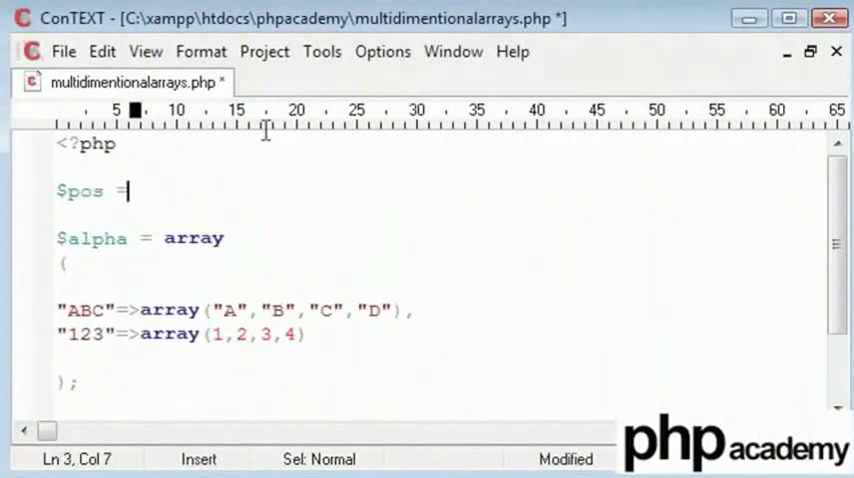
{"action": "type", "text": "0;"}
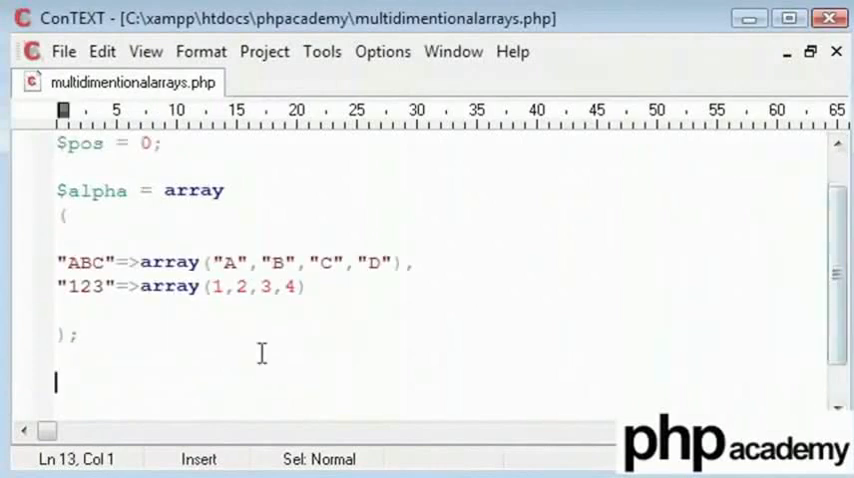
Step: Write an echo of "Letter ___ is in position ___" with placeholder blanks
{"action": "type", "text": "echo"}
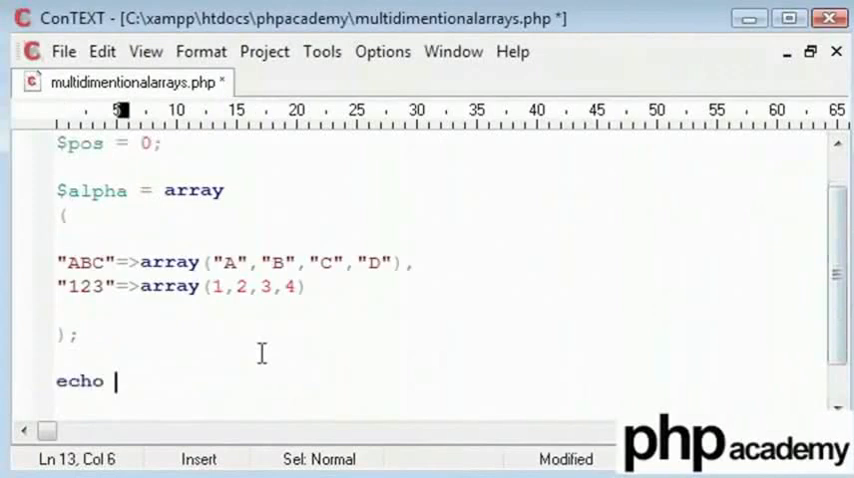
{"action": "type", "text": "\"\";"}
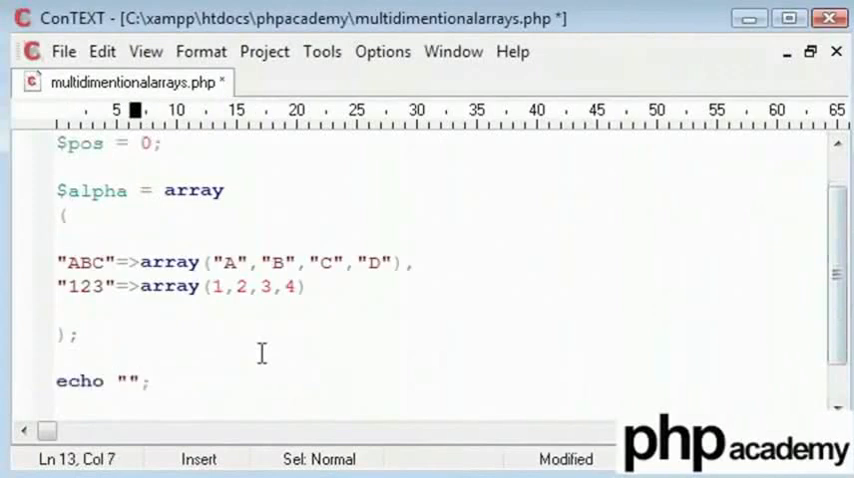
{"action": "type", "text": "Letter"}
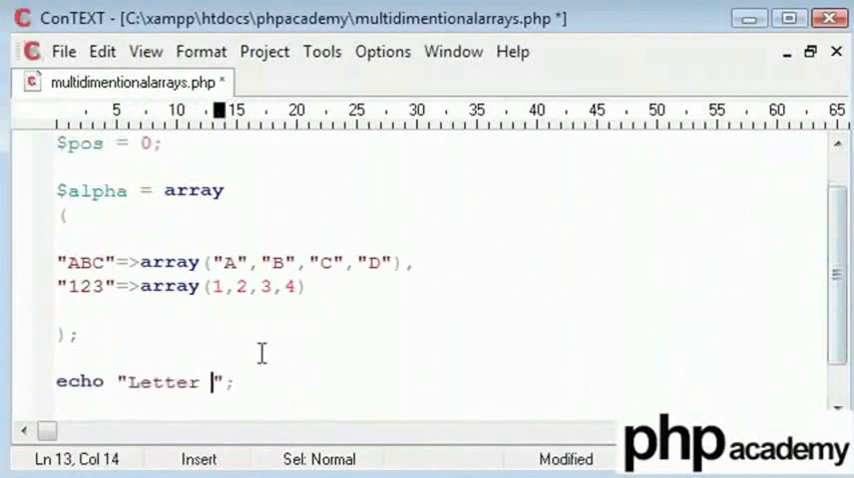
{"action": "type", "text": "___ is in po"}
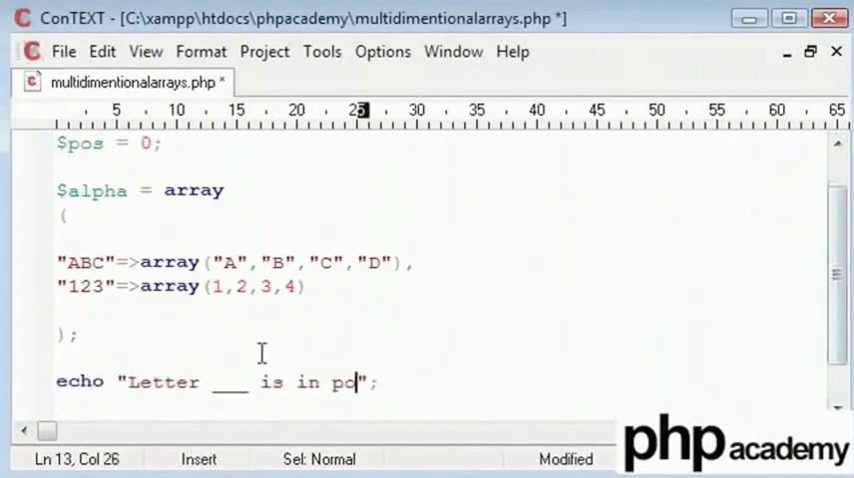
{"action": "type", "text": "sition ___"}
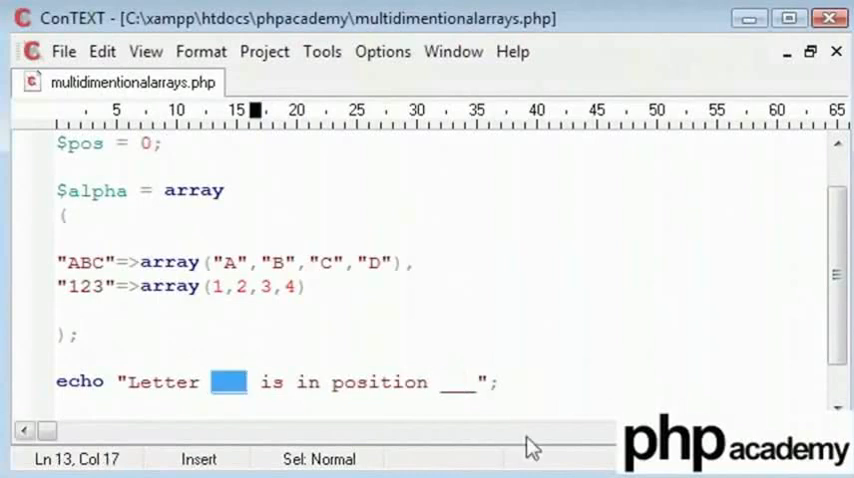
Step: Replace the first blank with concatenated $alpha['ABC'][$pos]
{"action": "type", "text": ".."}
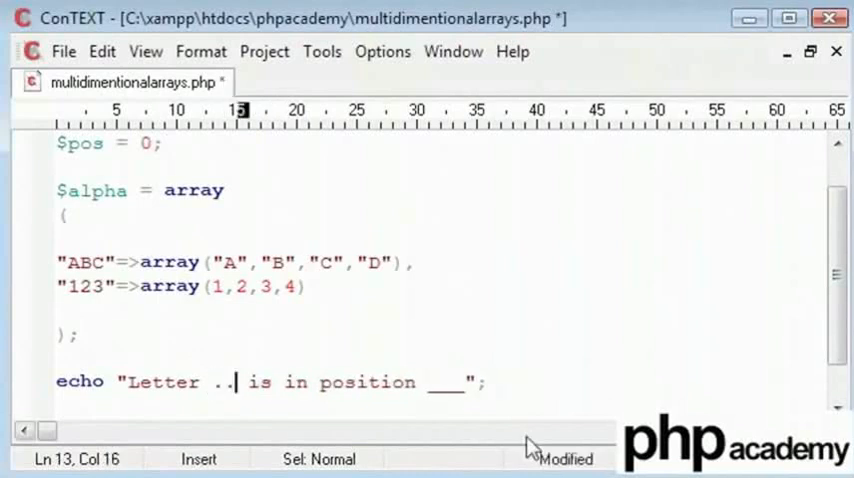
{"action": "type", "text": "\"\""}
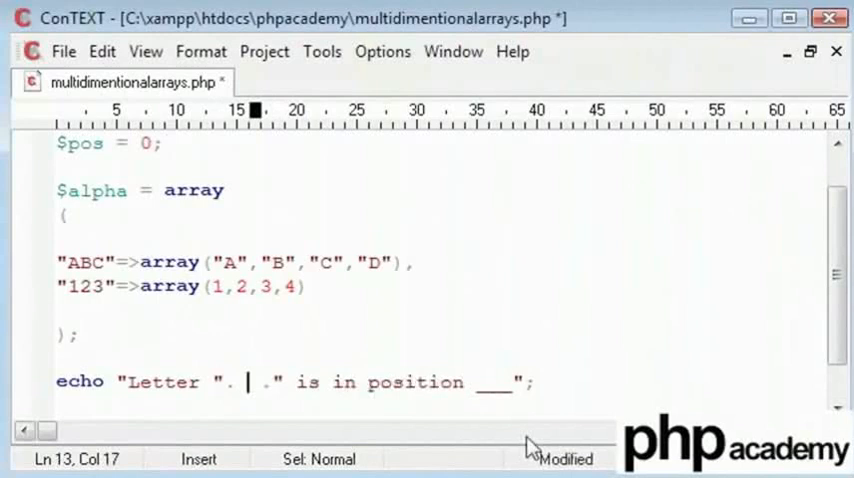
{"action": "type", "text": "$alpha"}
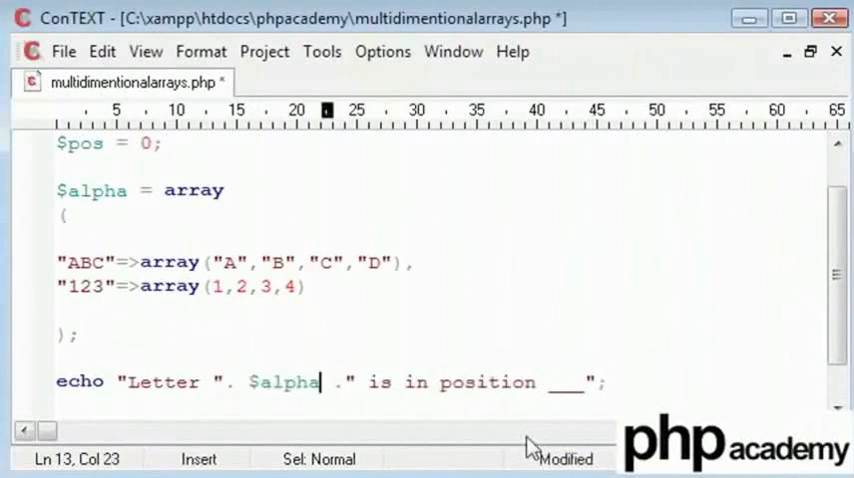
{"action": "type", "text": "['']"}
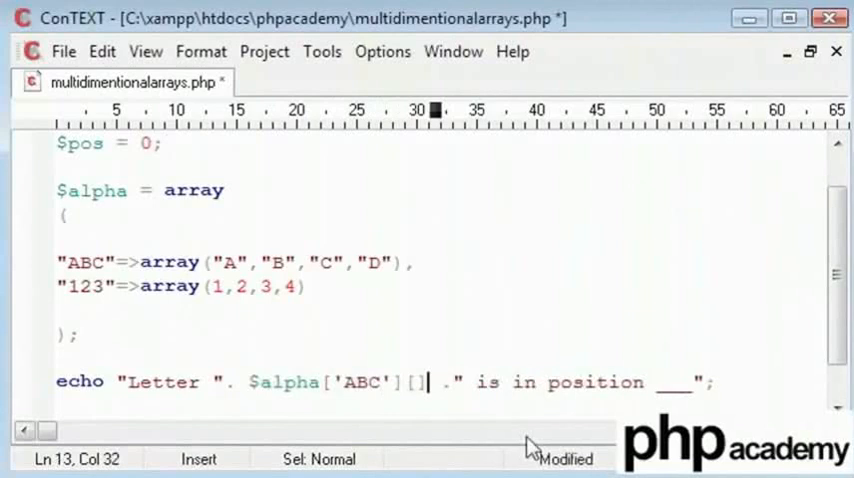
{"action": "type", "text": "$pos"}
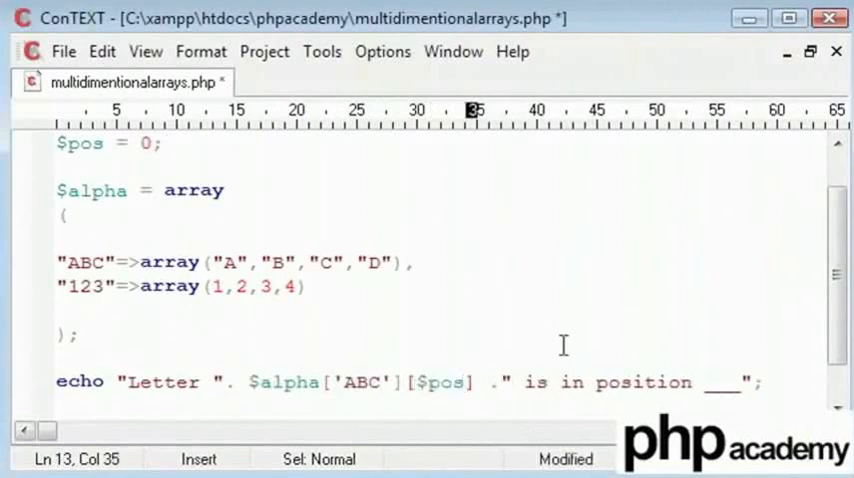
{"action": "double_click", "coordinate": [437, 382]}
{"action": "type", "text": ". $alpha['123'][$pos"}
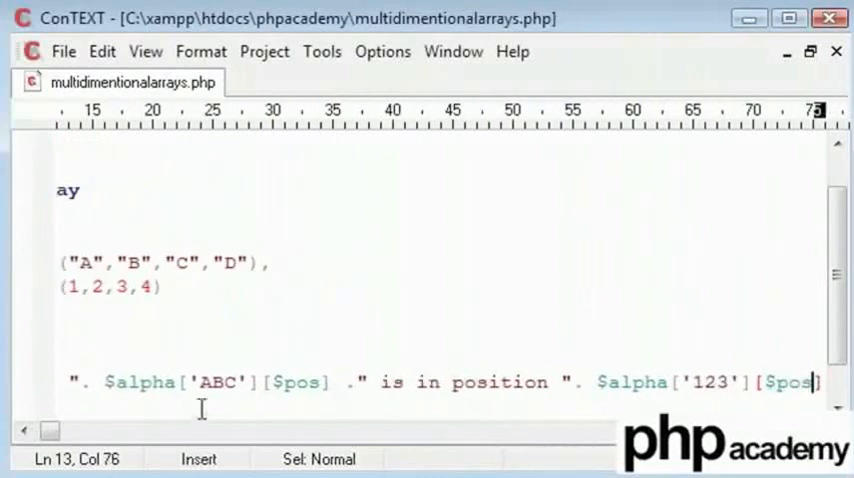
{"action": "scroll", "scroll_direction": "left", "scroll_amount": 3}
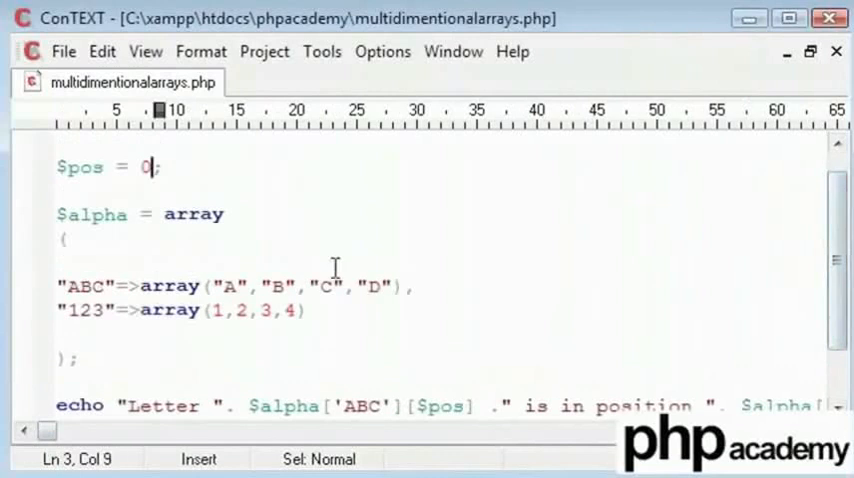
{"action": "scroll", "scroll_direction": "down", "scroll_amount": 3}
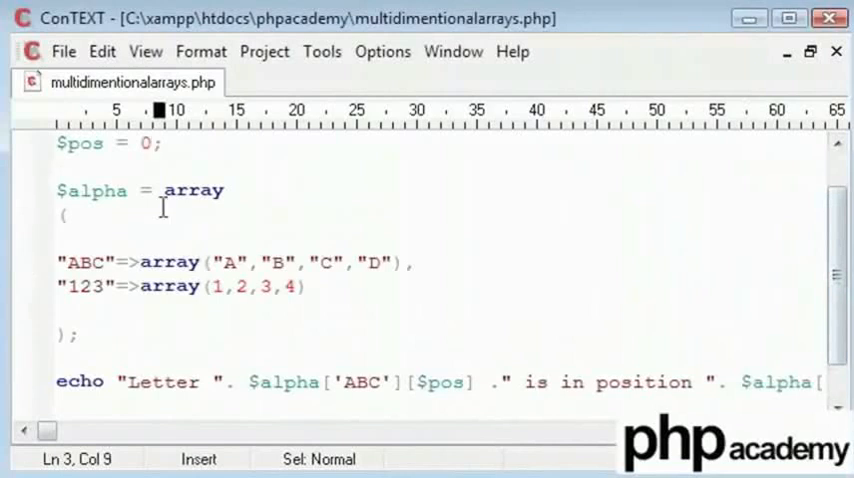
{"action": "mouse_move", "coordinate": [250, 390]}
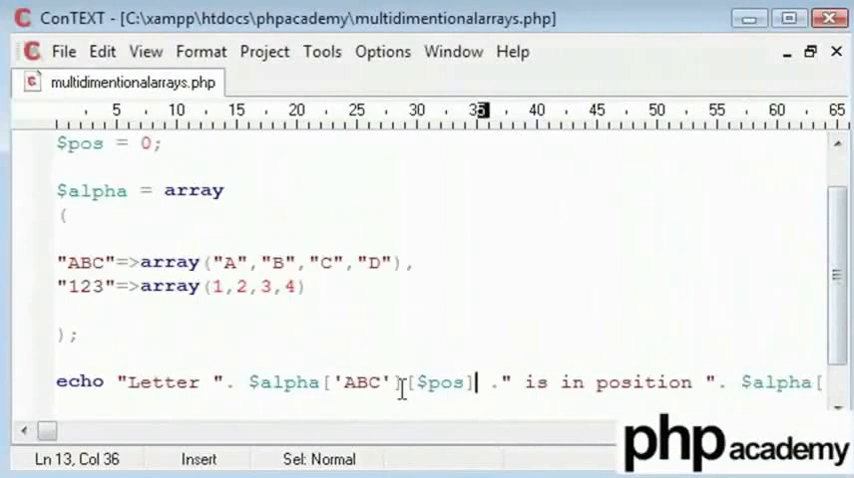
{"action": "double_click", "coordinate": [441, 382]}
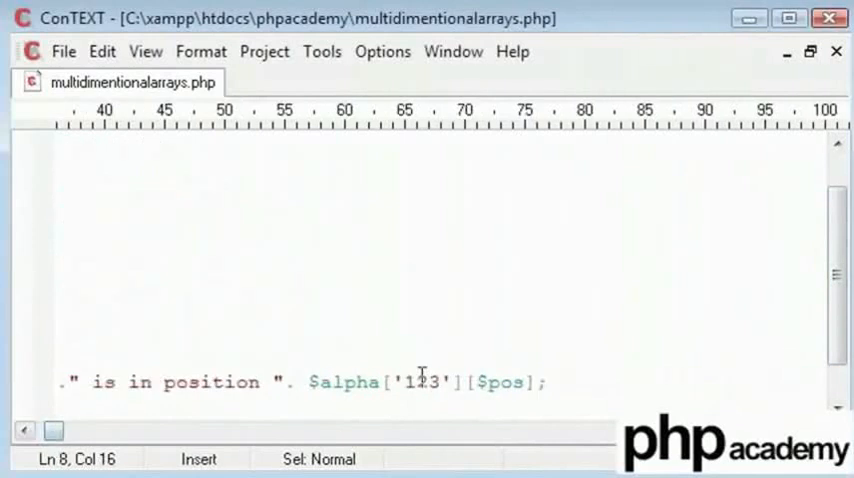
{"action": "double_click", "coordinate": [420, 382]}
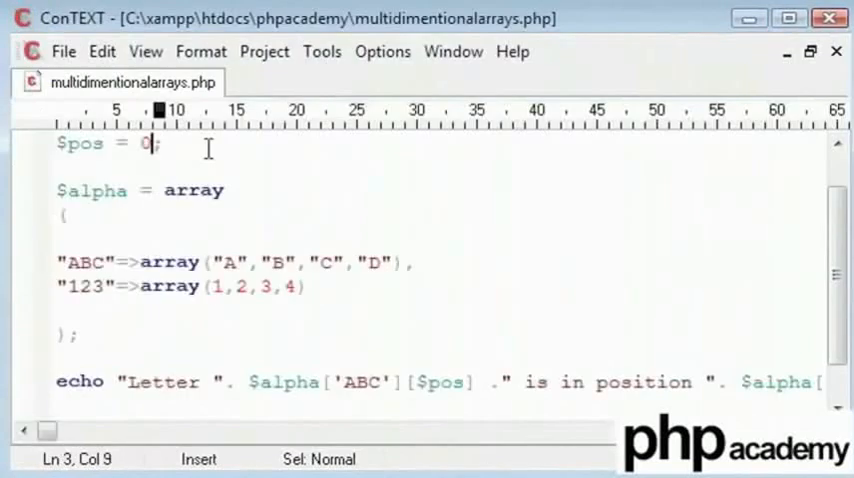
{"action": "type", "text": "1"}
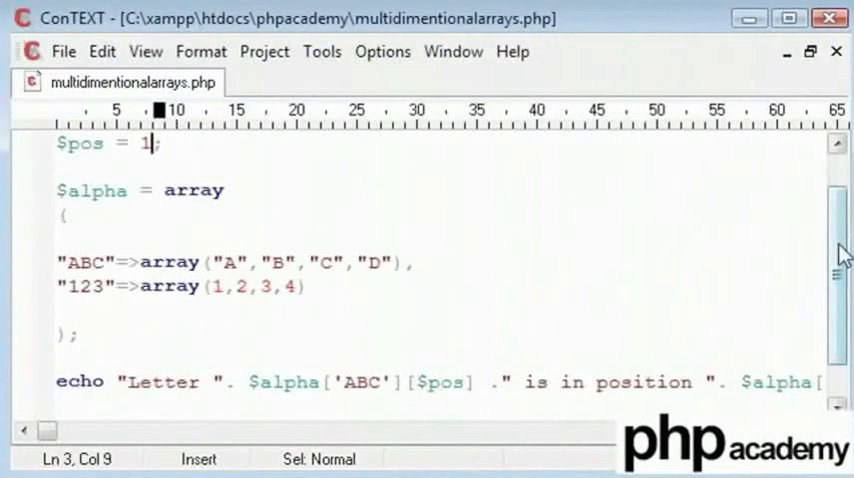
{"action": "type", "text": "0"}
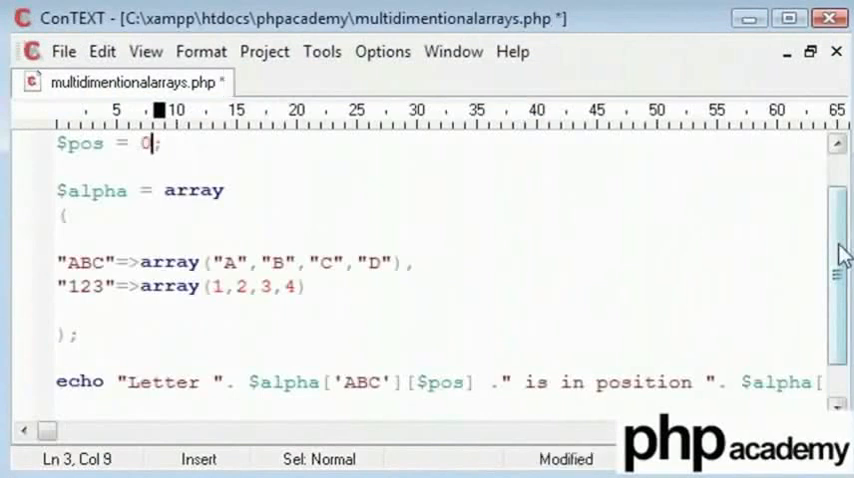
{"action": "key", "text": "ctrl+s"}
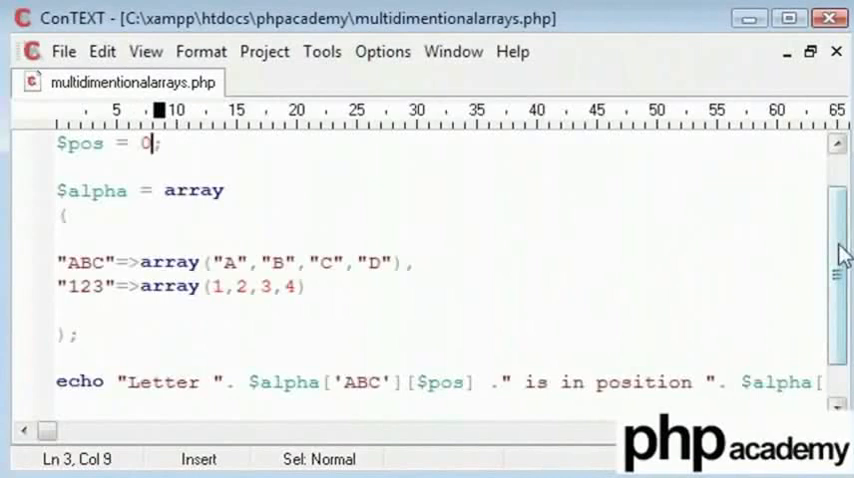
{"action": "type", "text": "1-1"}
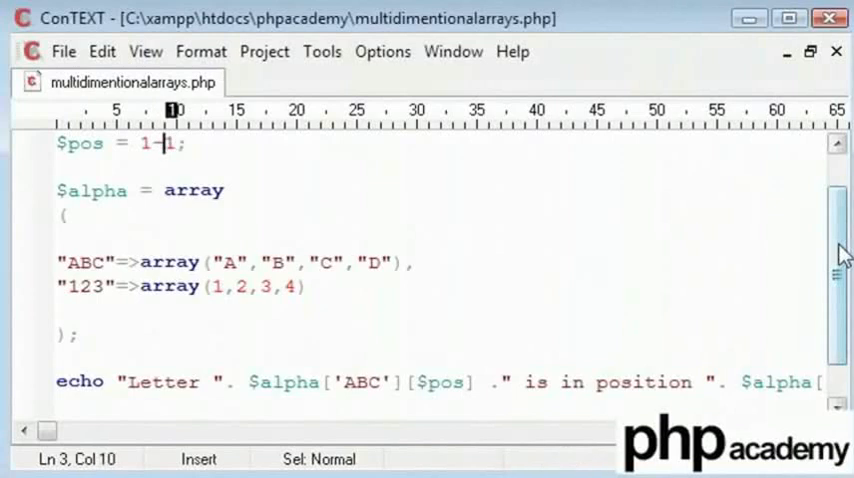
Step: Replace the $pos value 0 with an expression like (2)-1
{"action": "type", "text": "(1)"}
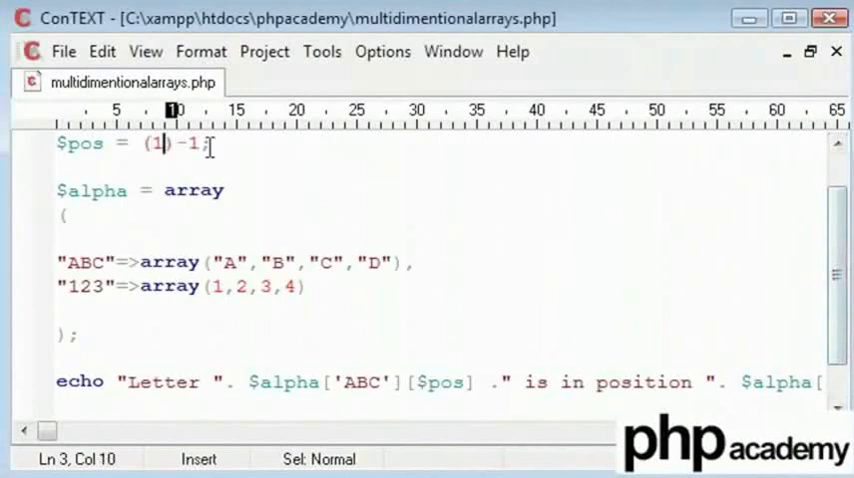
{"action": "type", "text": "0"}
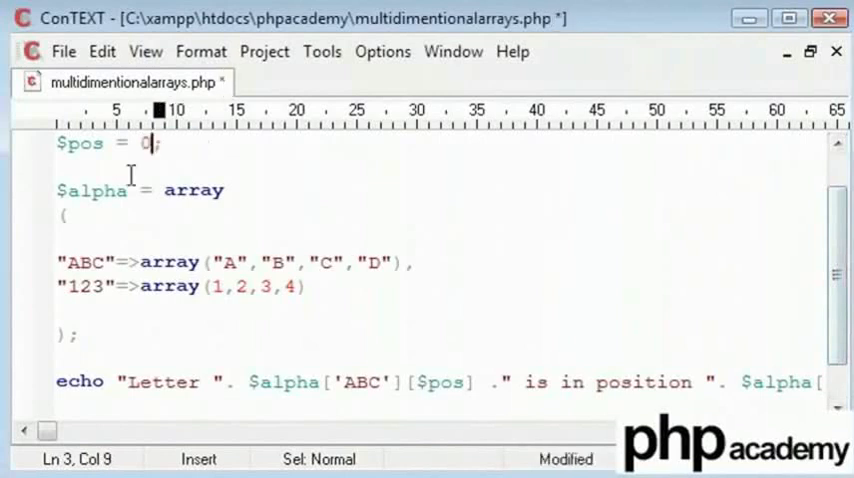
{"action": "type", "text": "(1)-1"}
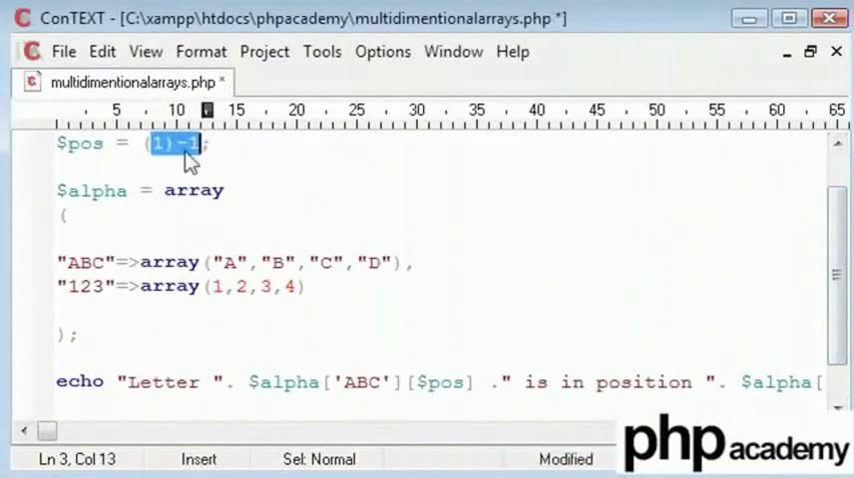
{"action": "type", "text": "2)-1"}
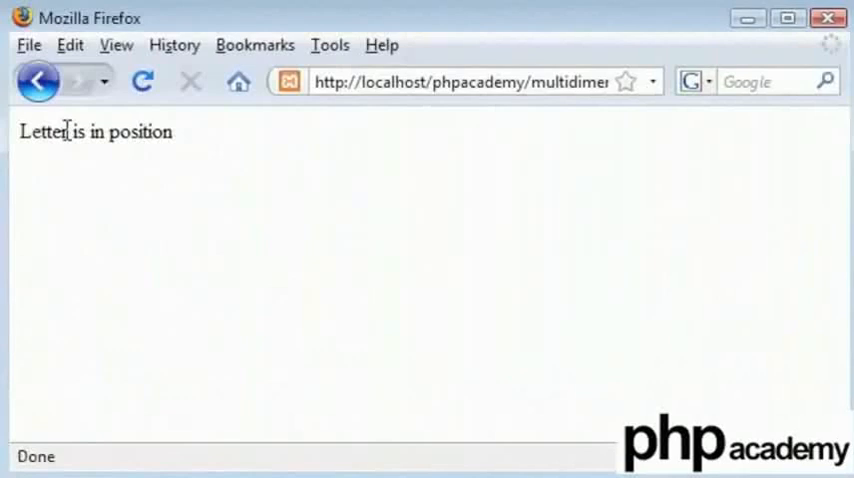
{"action": "mouse_move", "coordinate": [198, 148]}
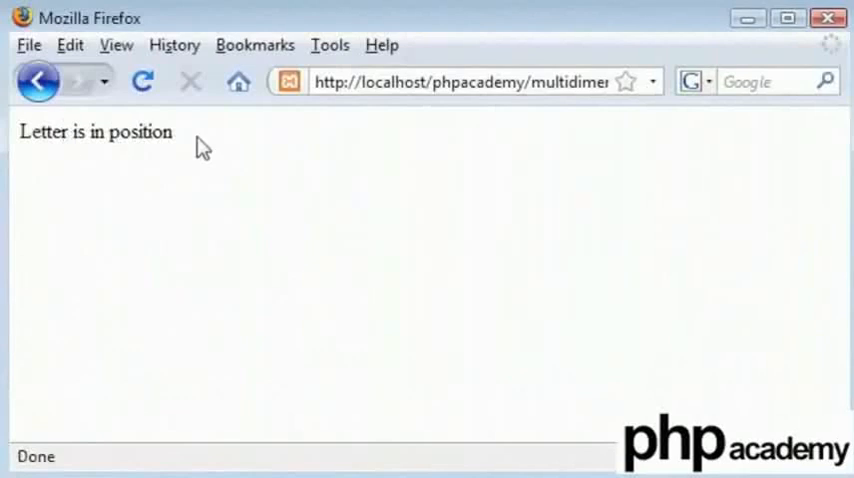
{"action": "mouse_move", "coordinate": [615, 169]}
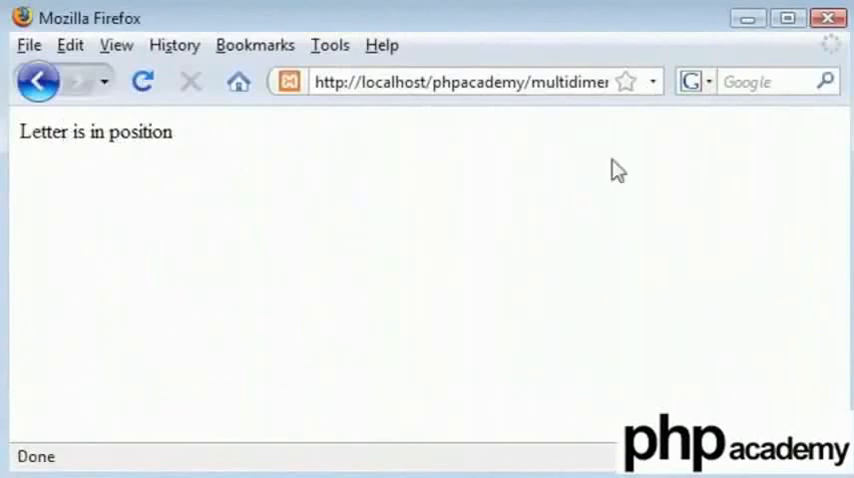